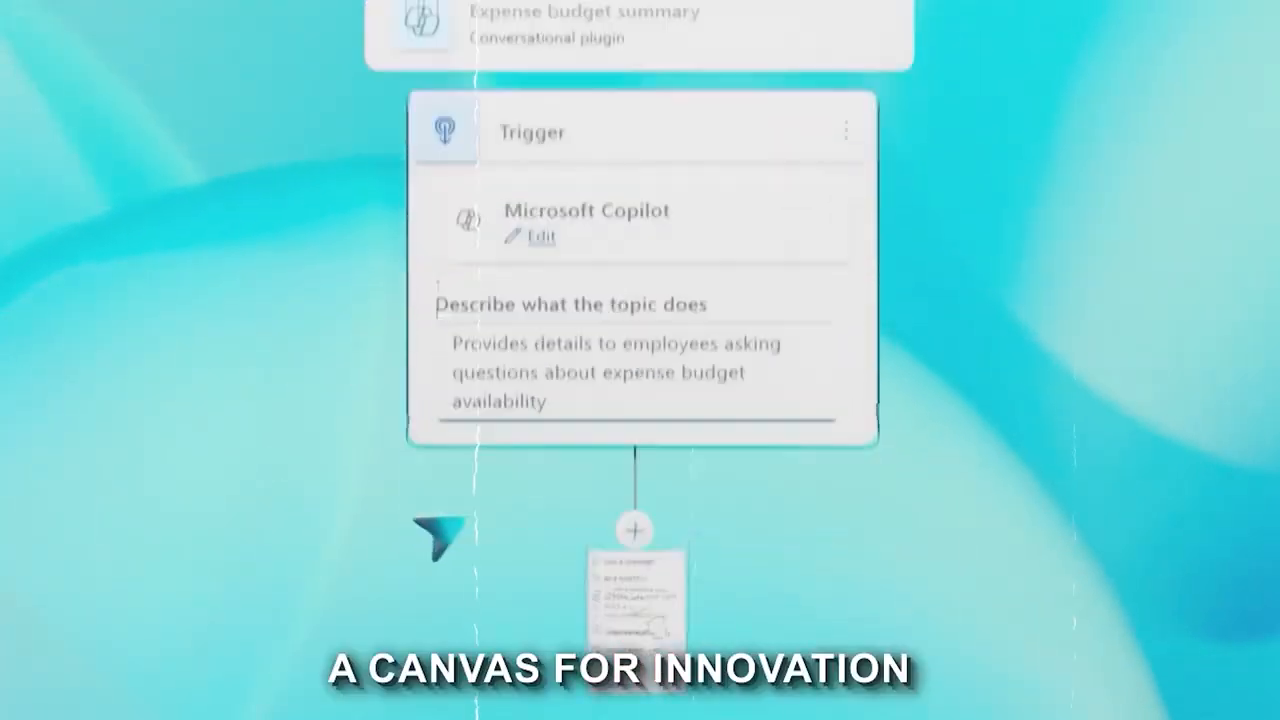
Describe the topic as answering employees' expense budget availability questions, triggered from Microsoft Copilot
{"action": "left_click", "coordinate": [632, 528]}
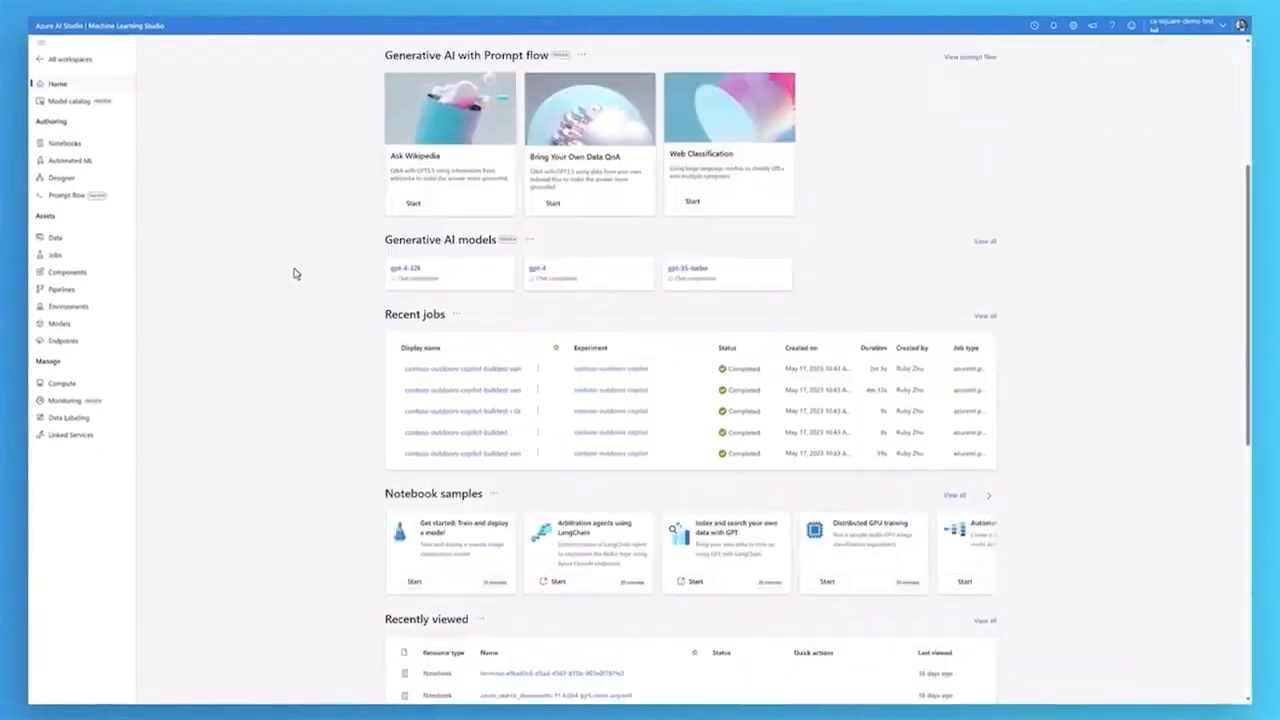
Enter a test question for the assistant in the playground's User message box
{"action": "scroll", "scroll_direction": "down", "scroll_amount": 3}
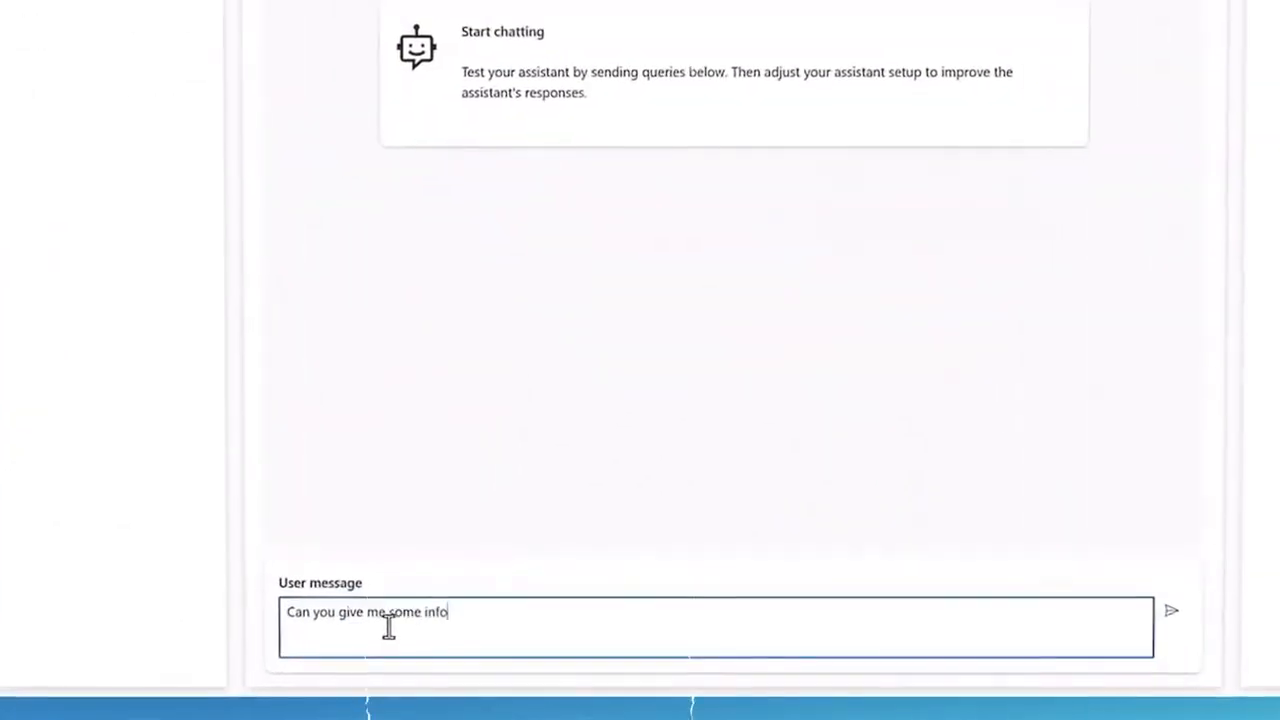
{"action": "left_click", "coordinate": [1172, 610]}
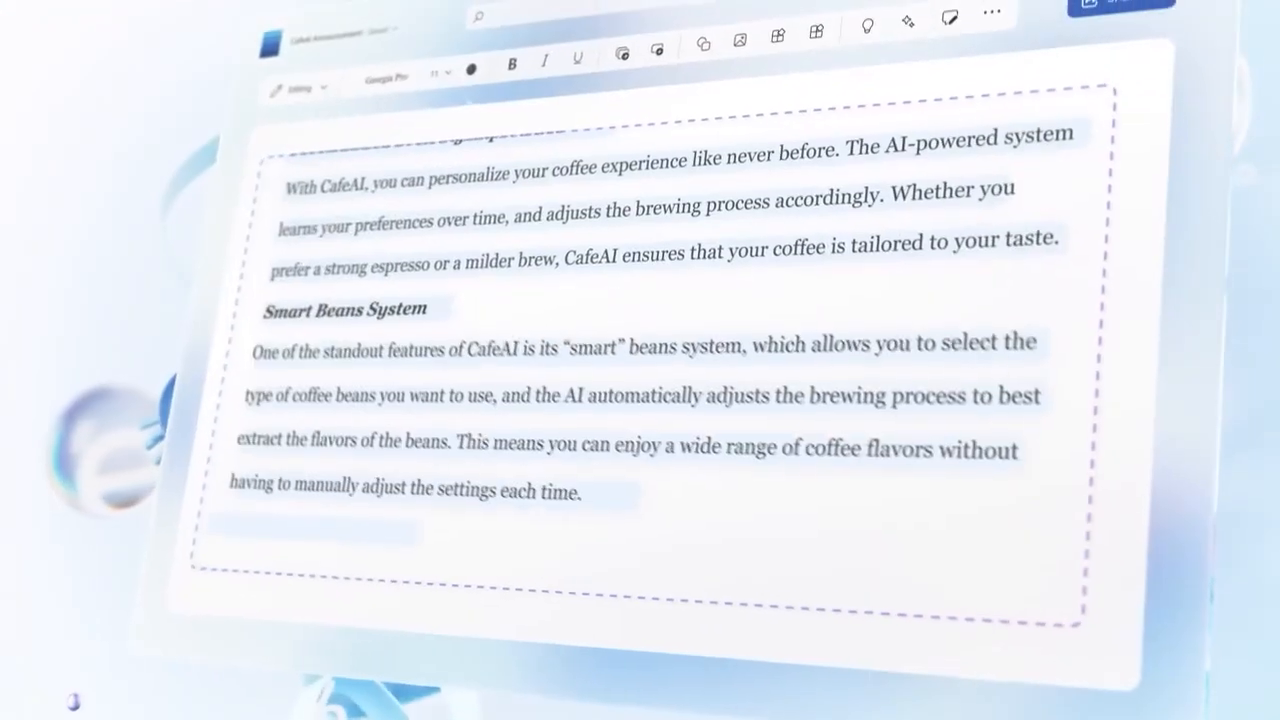
{"action": "scroll", "scroll_direction": "down", "scroll_amount": 3}
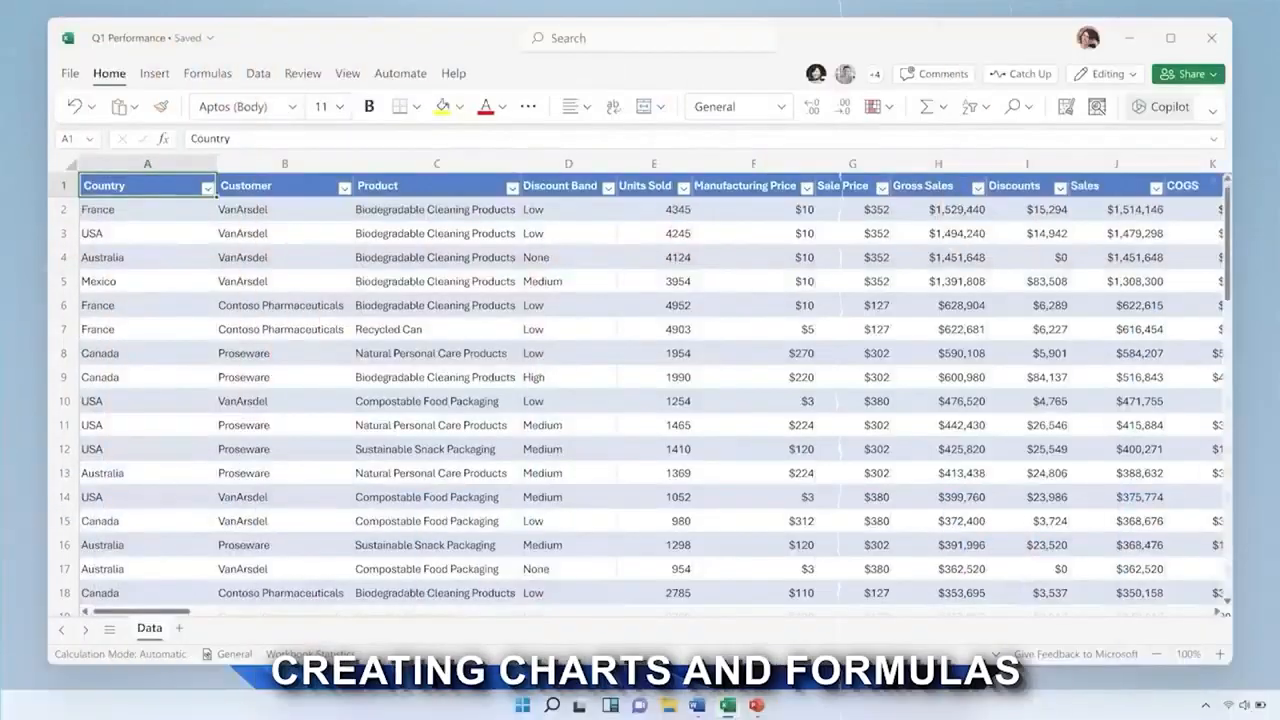
Ask Copilot for key sales trends, apply colour coding, and get Proseware's what-if Q1 growth of 9%
{"action": "left_click", "coordinate": [1160, 108]}
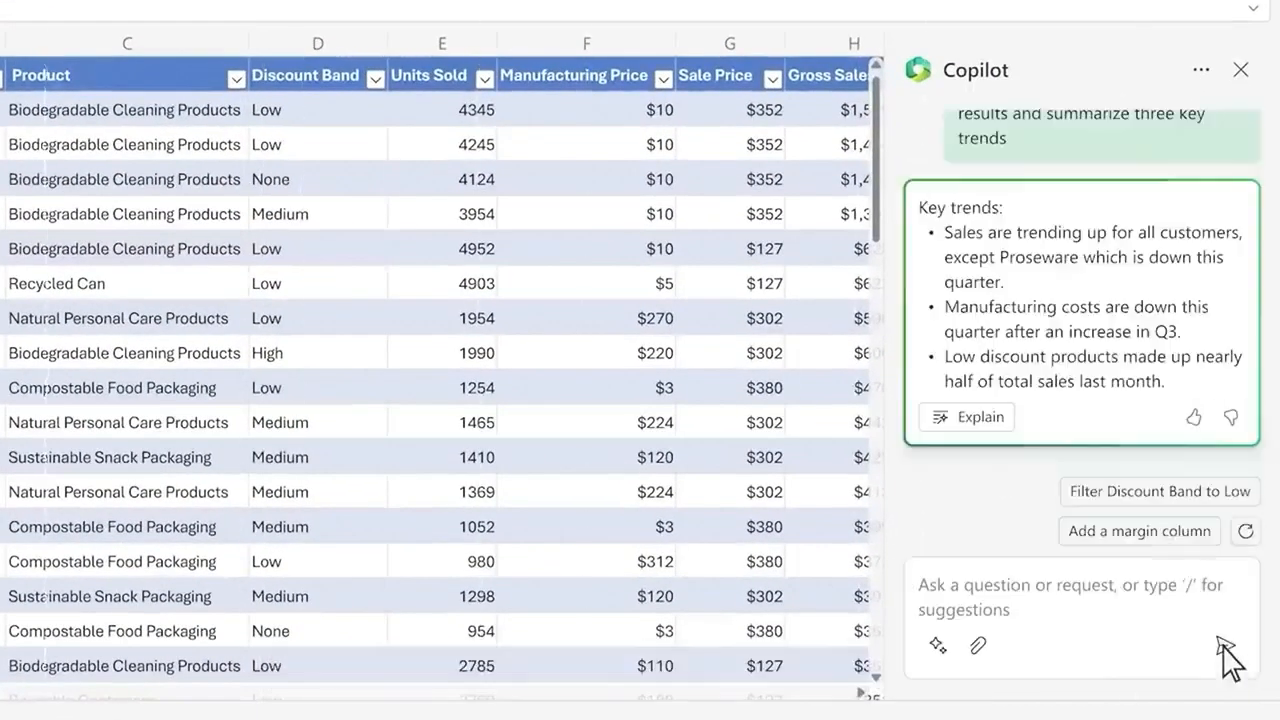
{"action": "left_click", "coordinate": [1080, 616]}
{"action": "type", "text": "What would have happened if Reusable Co"}
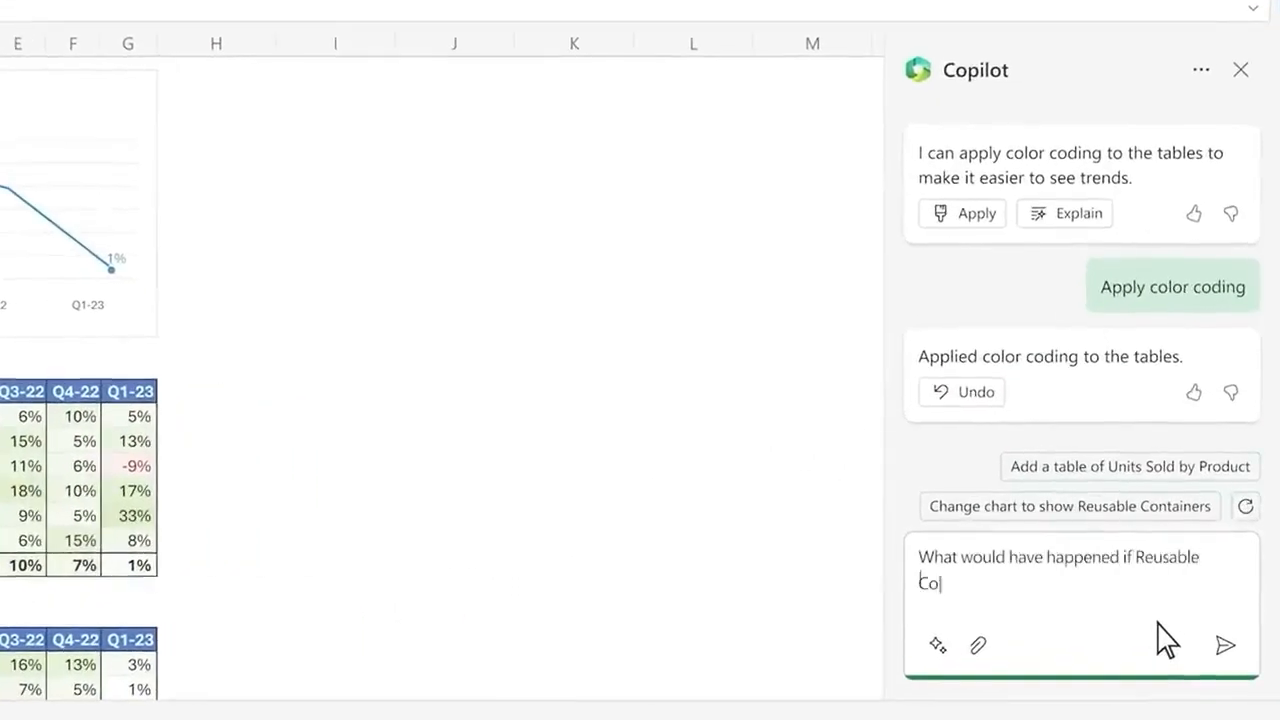
{"action": "left_click", "coordinate": [1224, 644]}
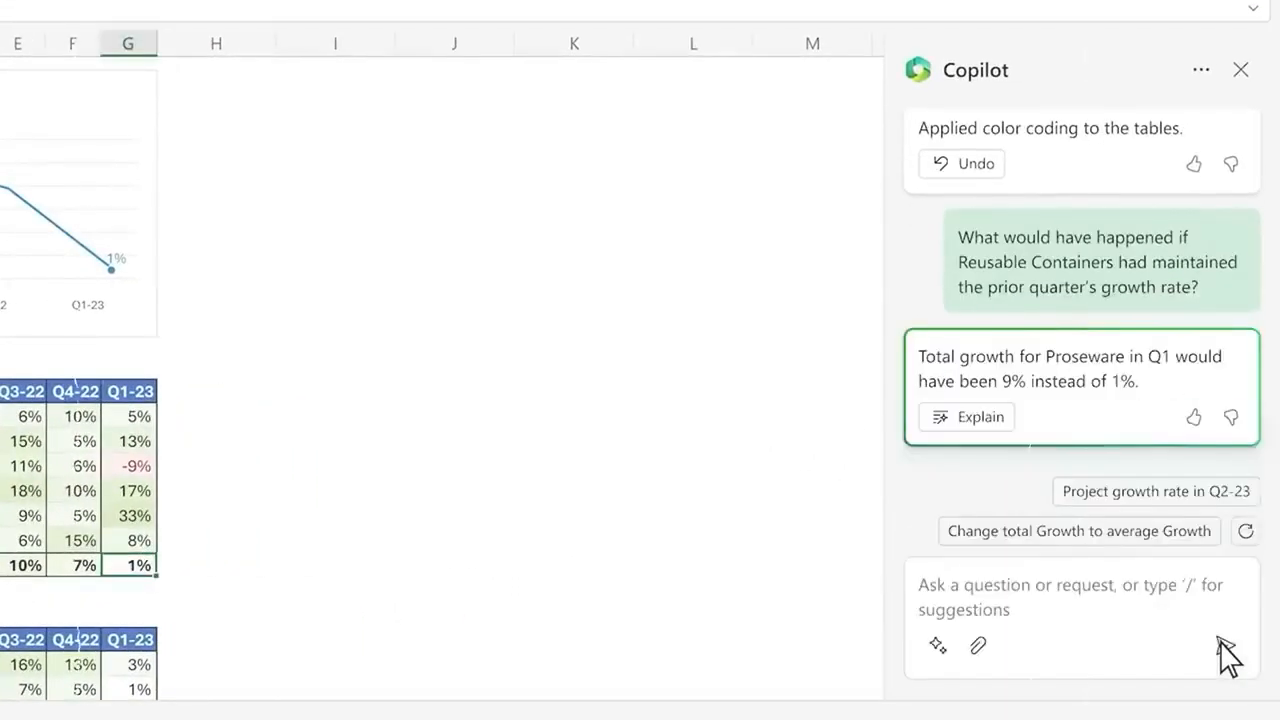
{"action": "left_click", "coordinate": [1192, 306]}
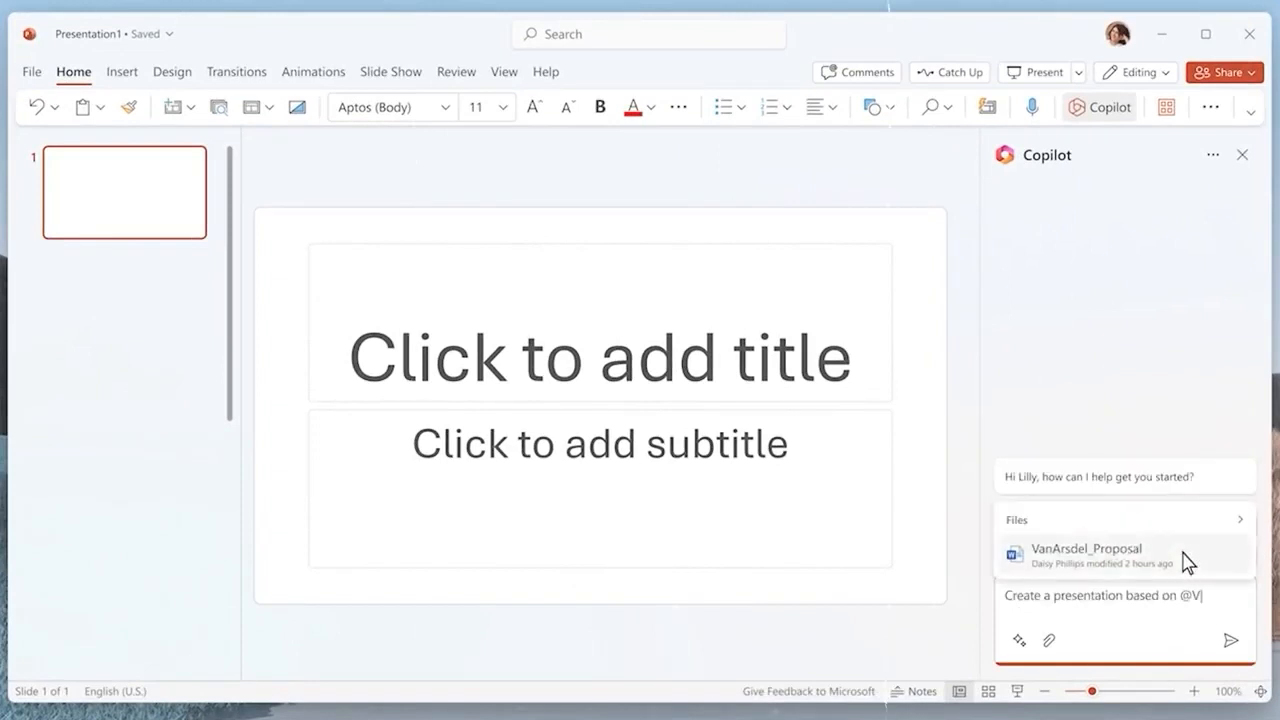
Reference VanArsdel_Proposal and have Copilot add a slide about cost benefits of sustainable materials
{"action": "left_click", "coordinate": [1232, 640]}
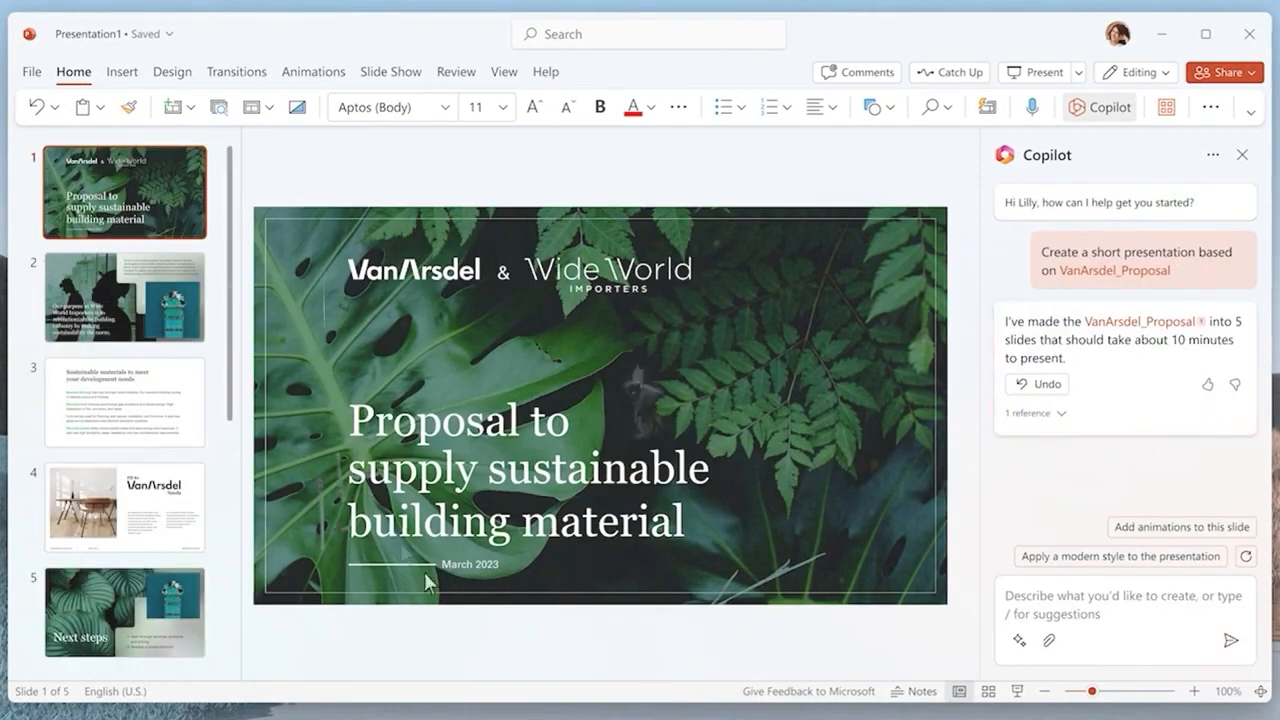
{"action": "left_click", "coordinate": [124, 296]}
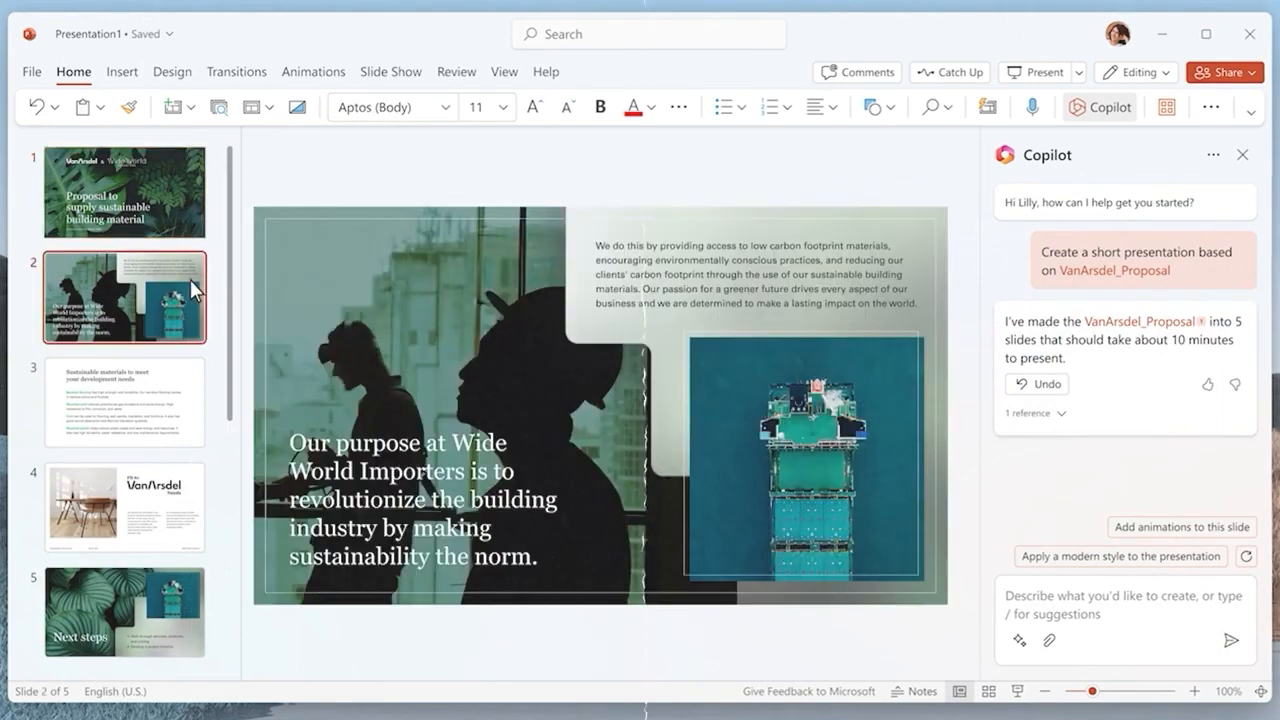
{"action": "type", "text": "Add a slide about the cost benefits of sustainable materials"}
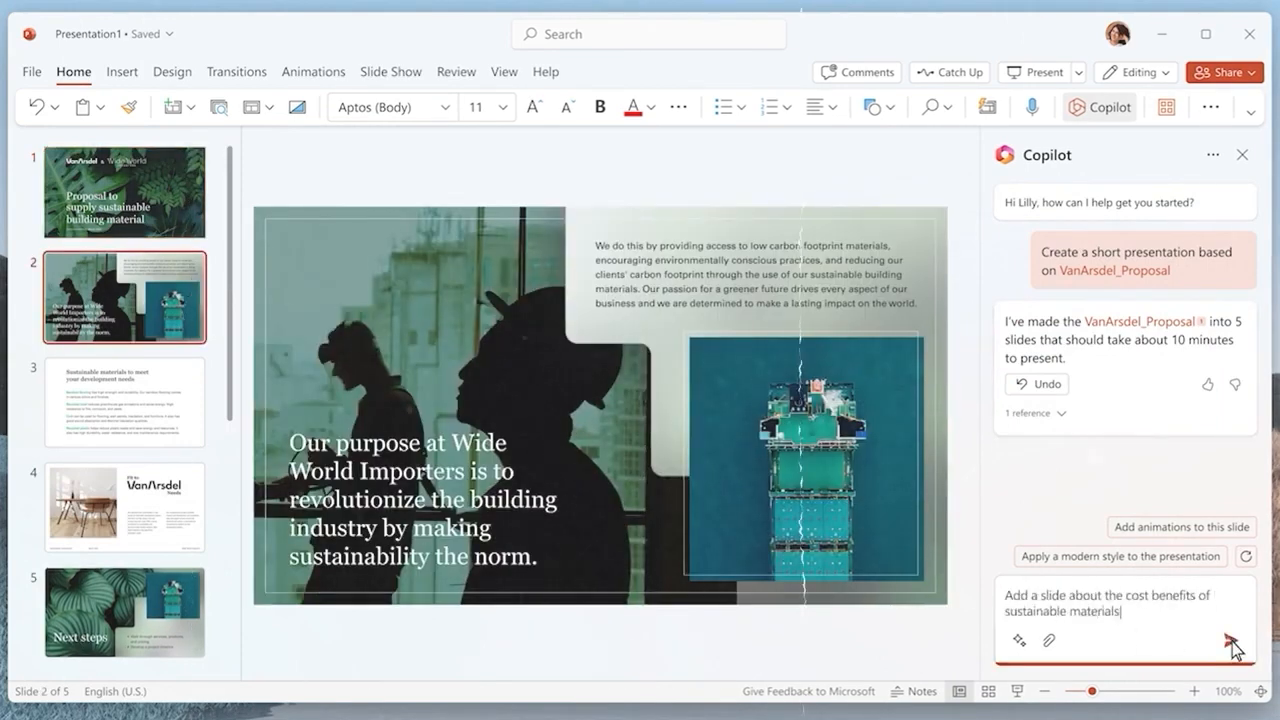
{"action": "left_click", "coordinate": [1236, 640]}
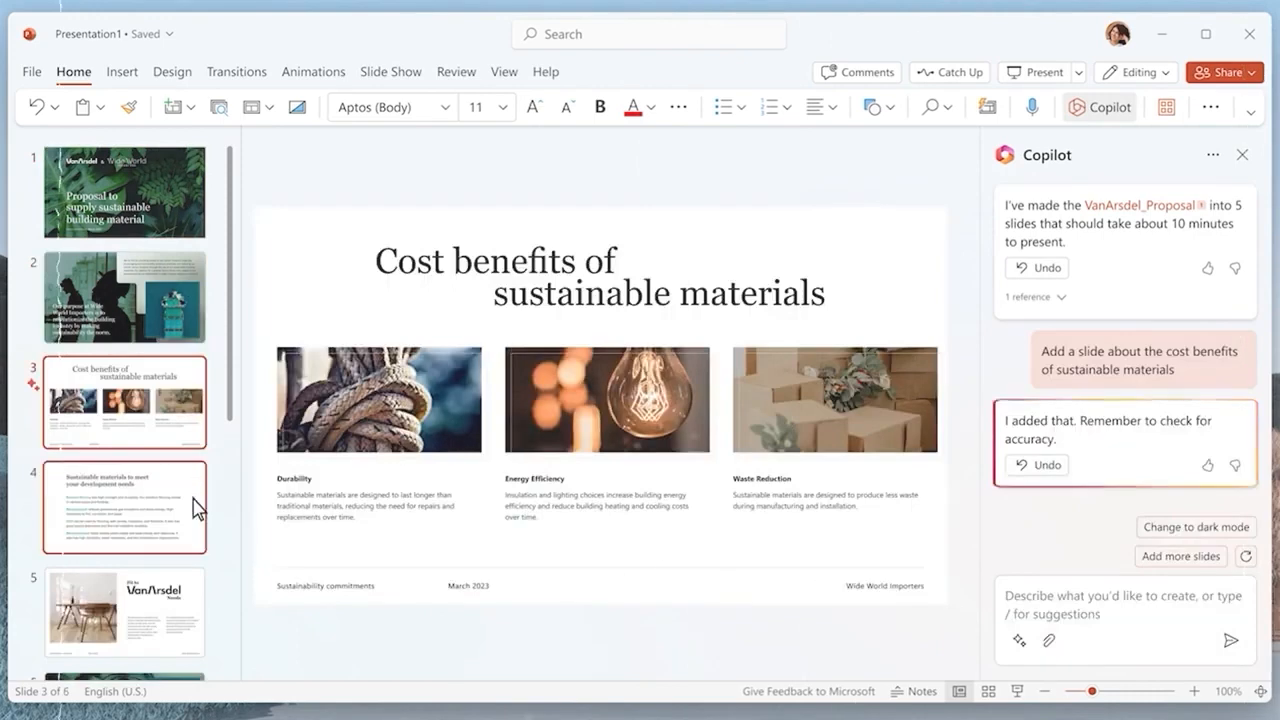
Have Copilot add animations to the fourth slide and review the resulting slides
{"action": "left_click", "coordinate": [124, 508]}
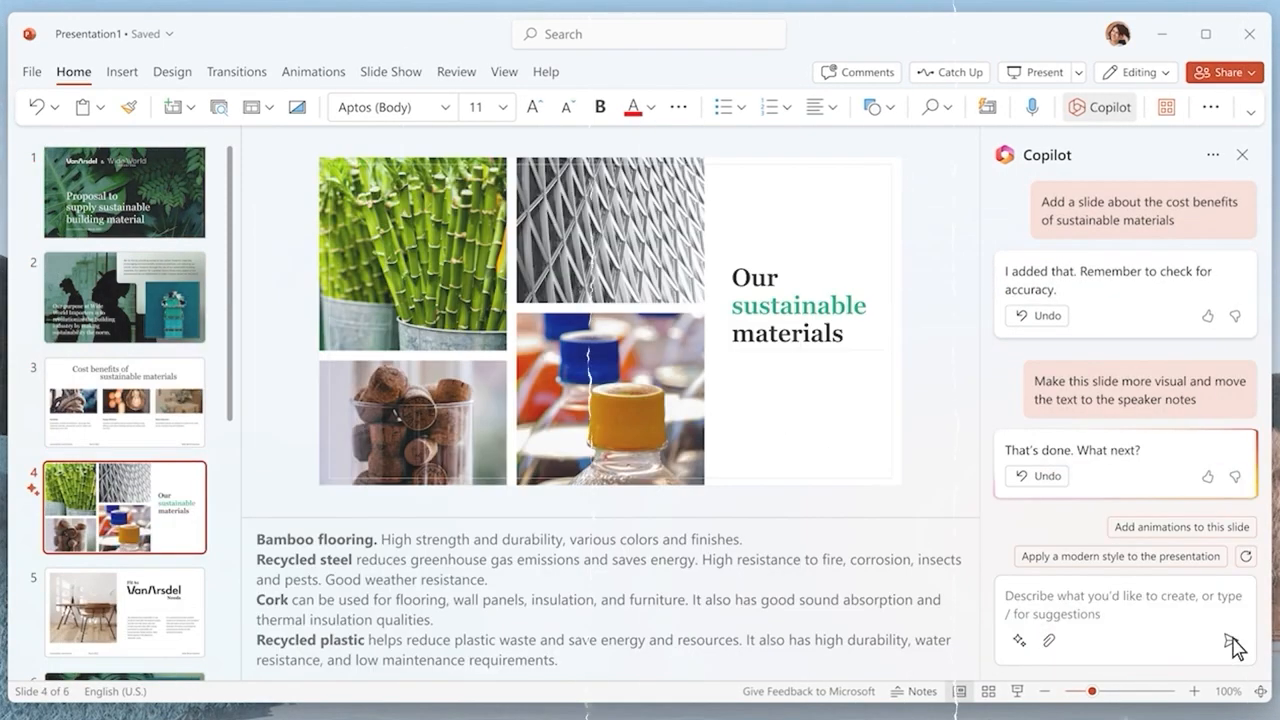
{"action": "left_click", "coordinate": [1180, 528]}
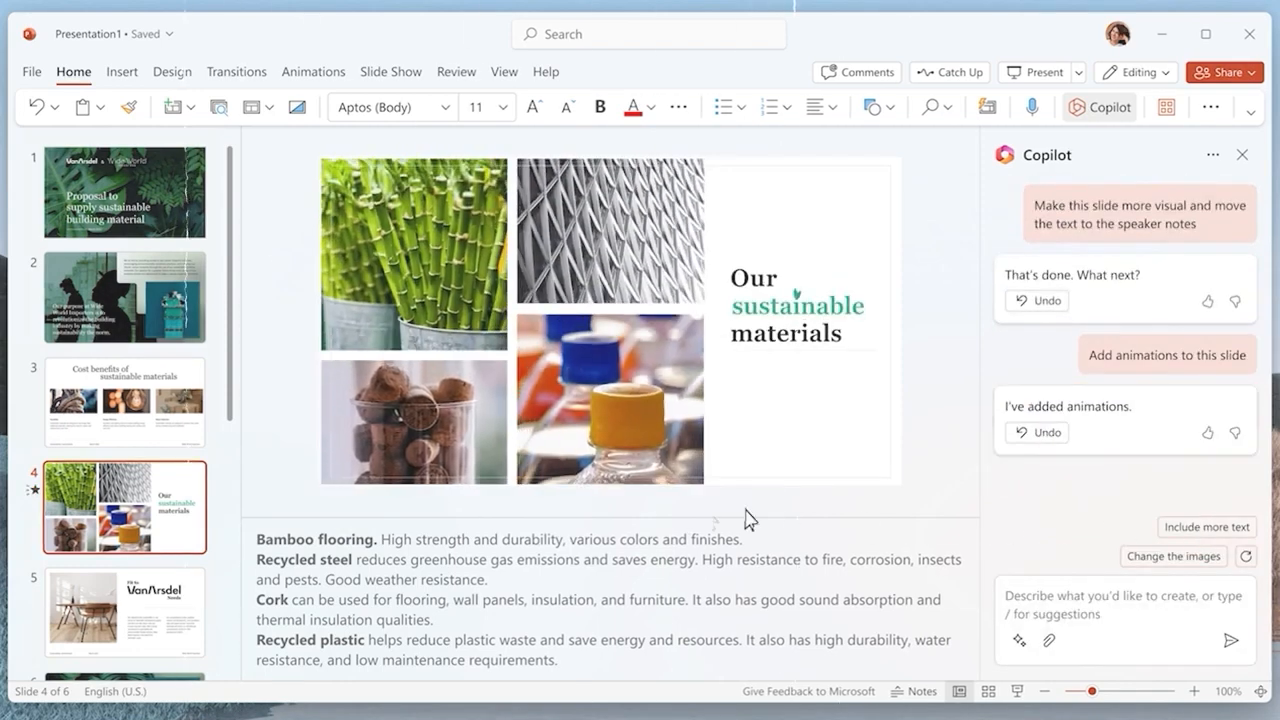
{"action": "left_click", "coordinate": [124, 516]}
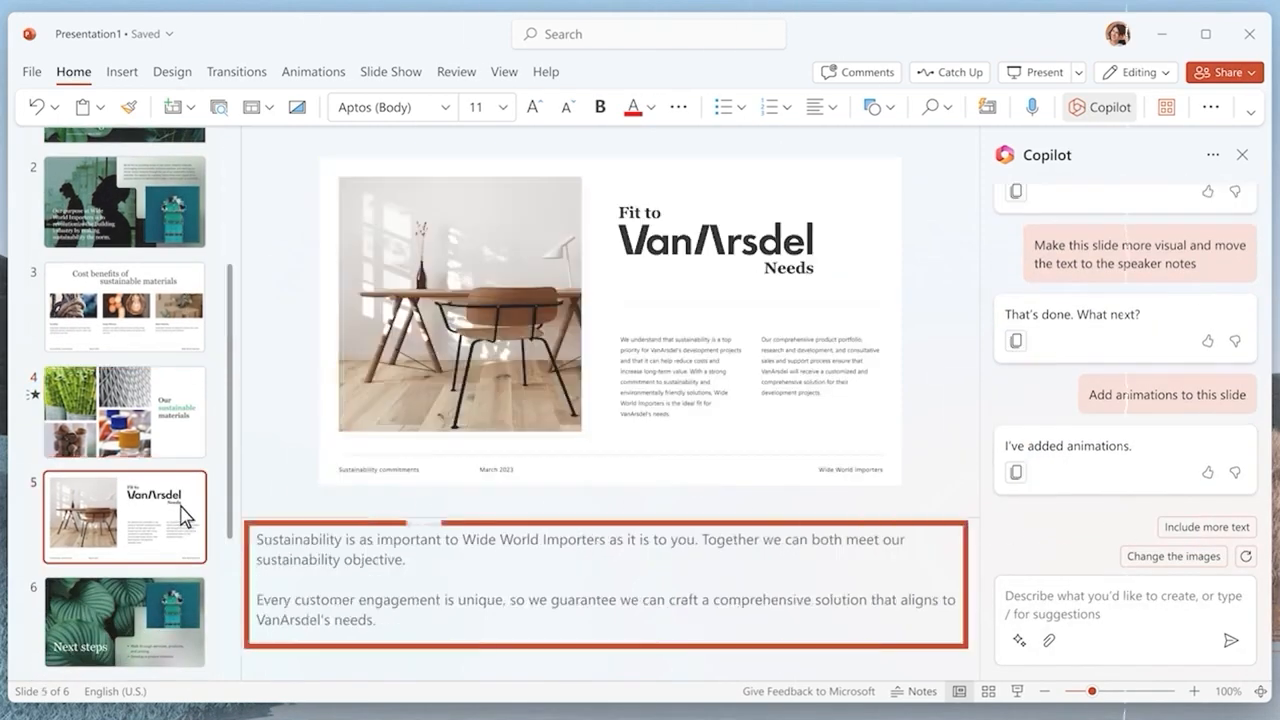
{"action": "left_click", "coordinate": [124, 620]}
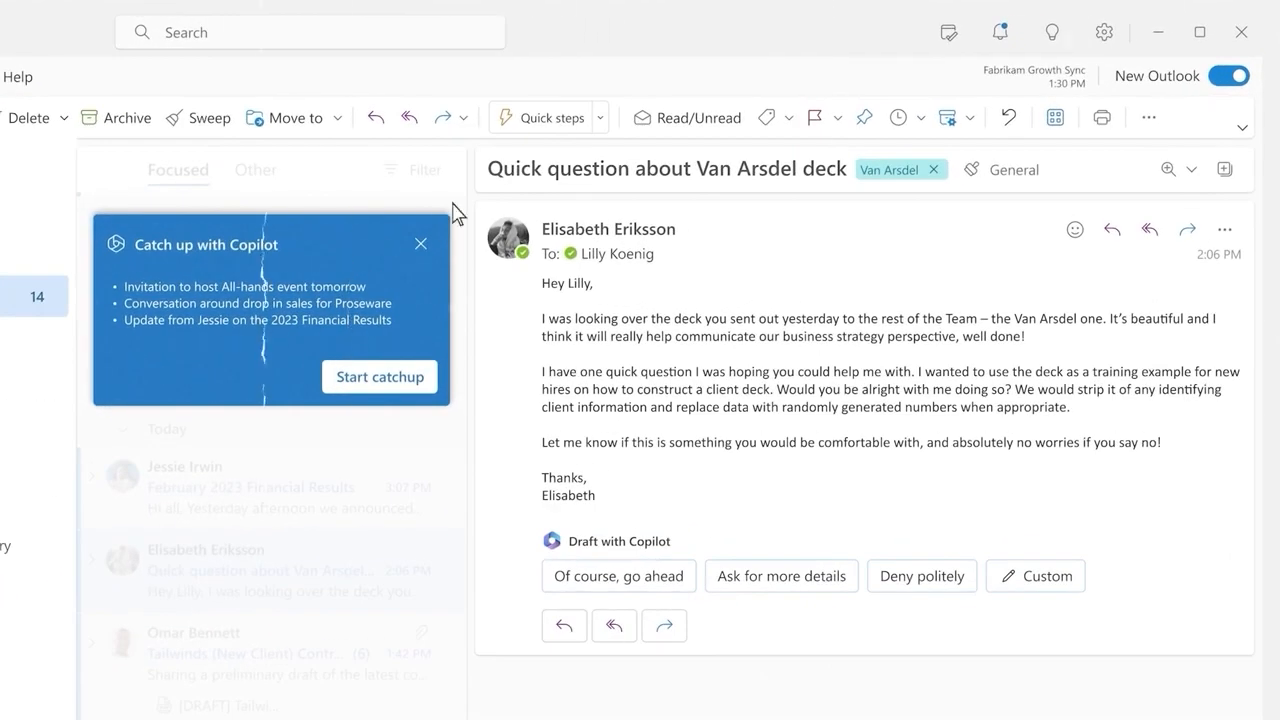
Start the Copilot catch-up and read the supply chain All-Hands presentation request
{"action": "left_click", "coordinate": [380, 376]}
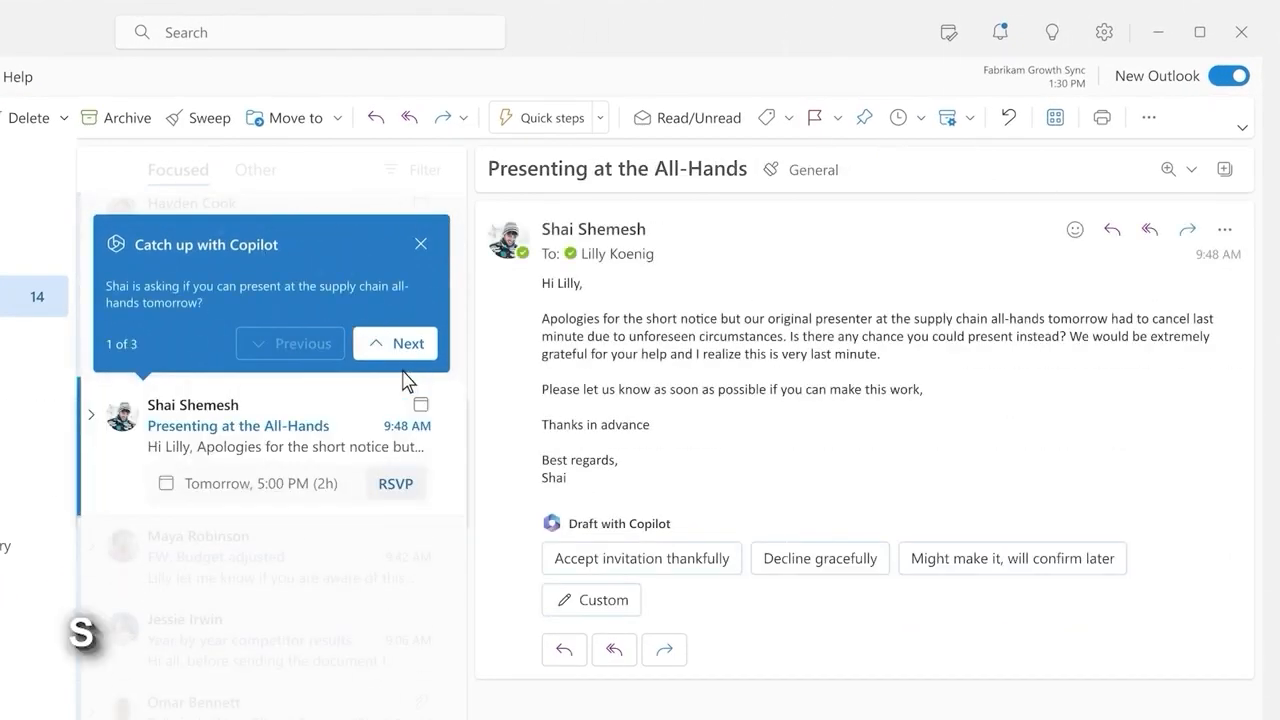
{"action": "left_click", "coordinate": [396, 344]}
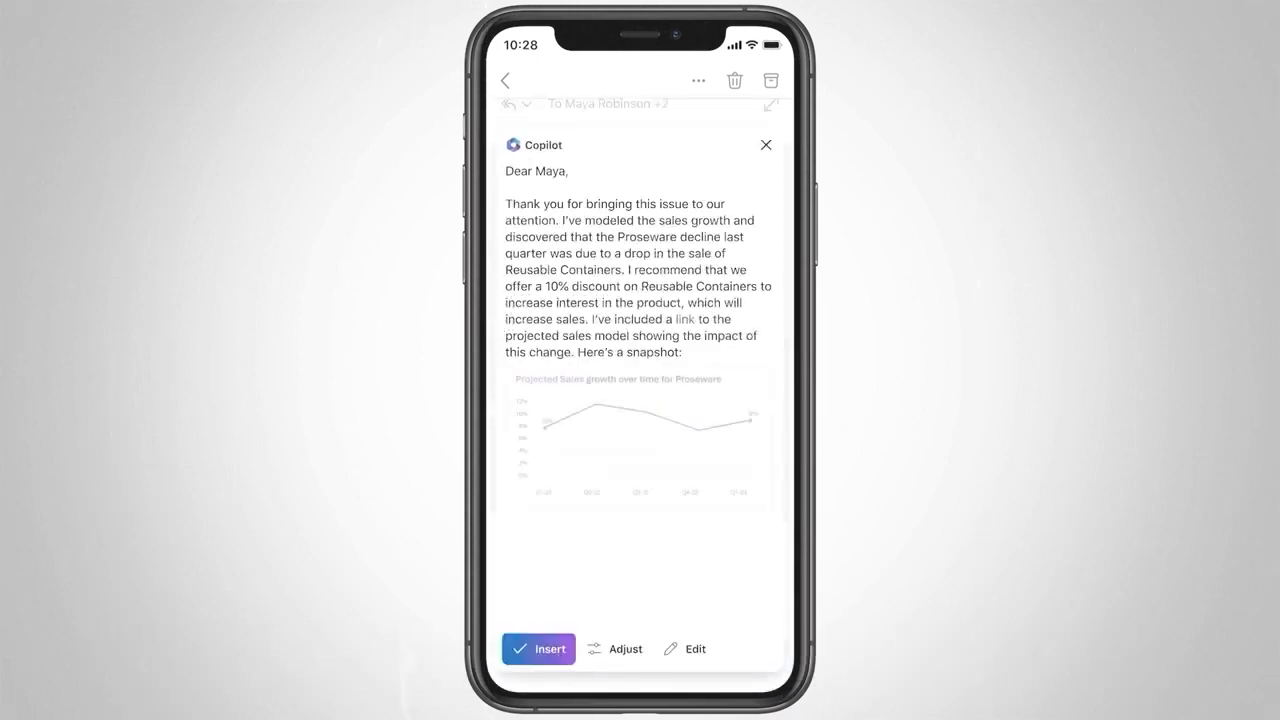
Adjust the Copilot draft to Maya into a shorter version of the reply
{"action": "left_click", "coordinate": [624, 648]}
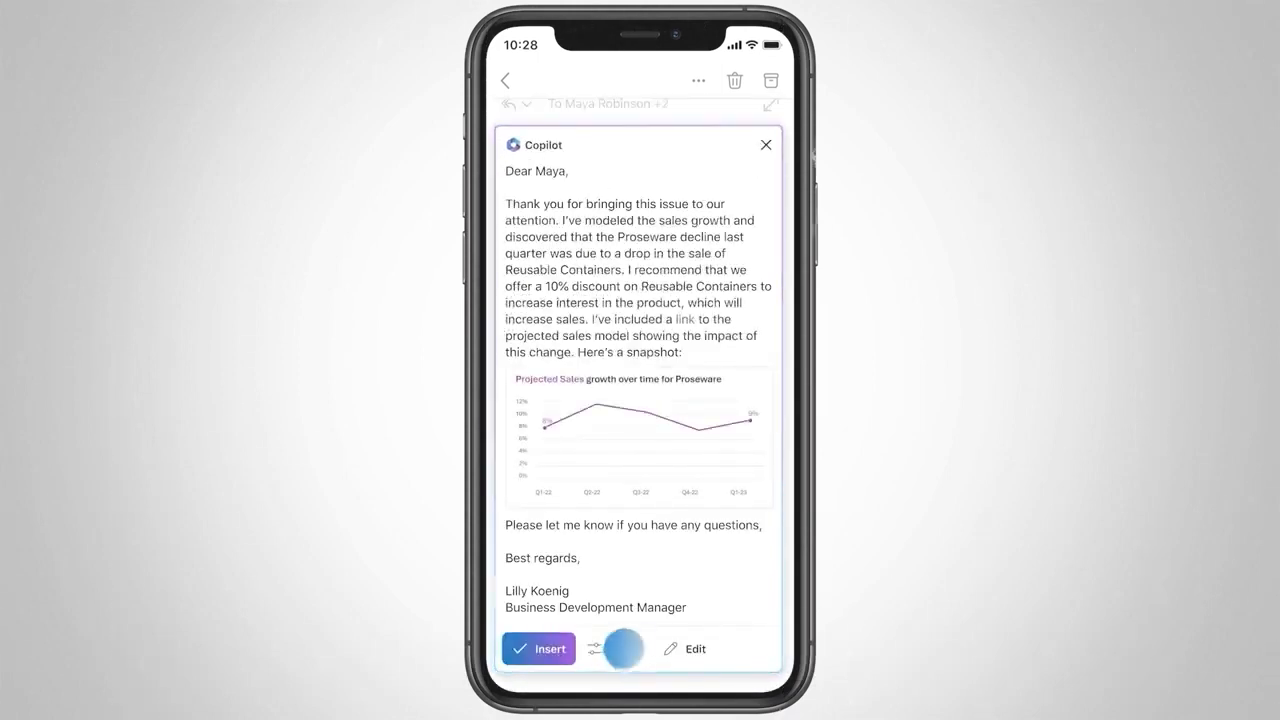
{"action": "left_click", "coordinate": [596, 648]}
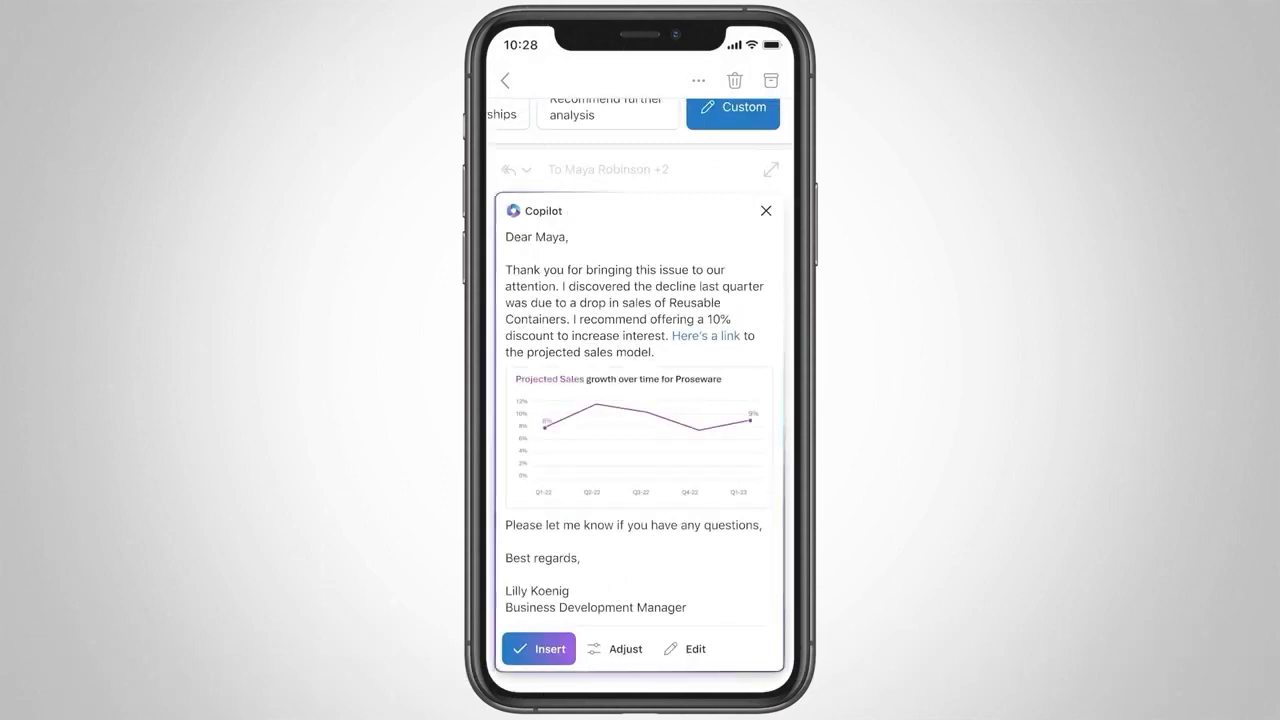
{"action": "left_click", "coordinate": [540, 648]}
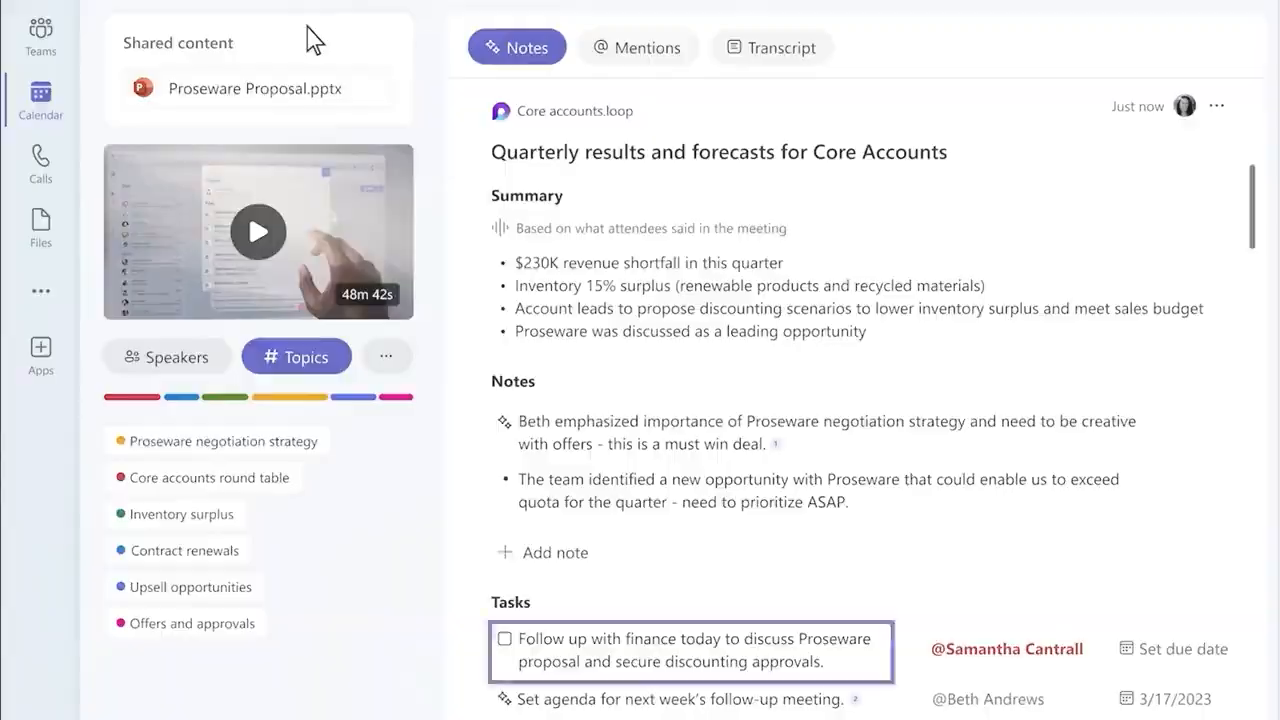
View the Notes recap with Copilot summary and tasks for the Core Accounts quarterly results meeting
{"action": "left_click", "coordinate": [476, 706]}
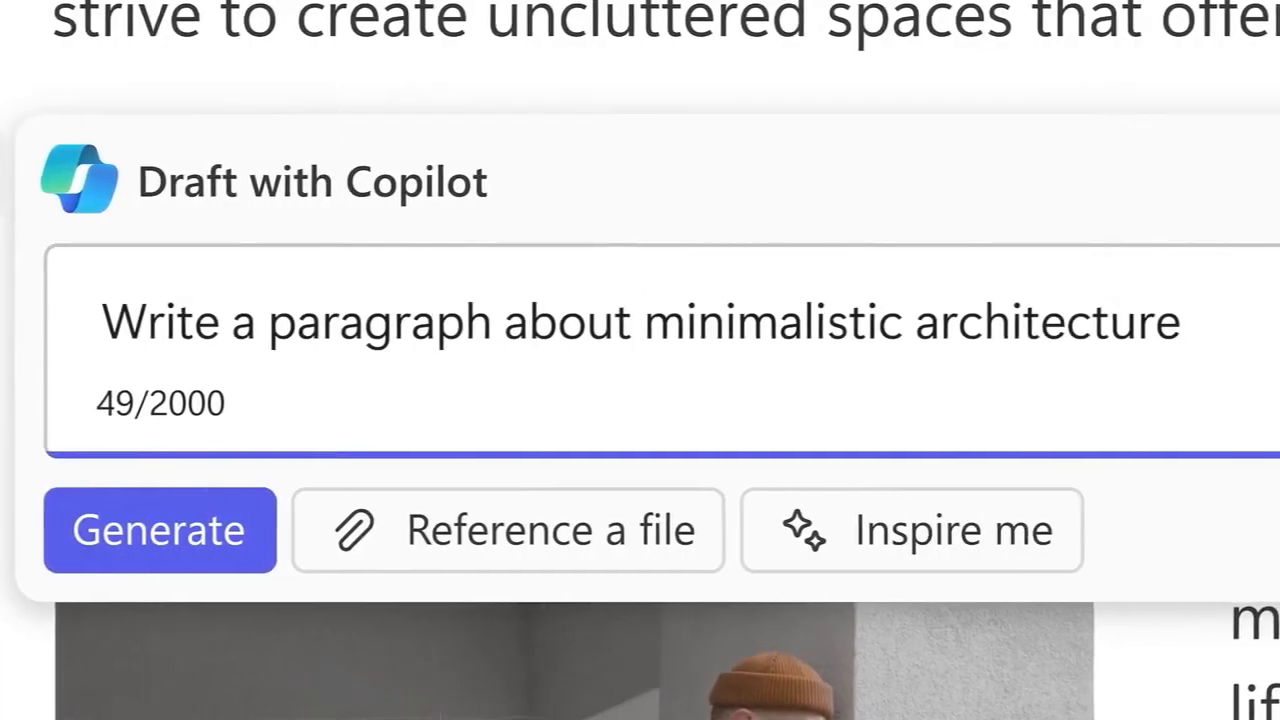
Generate a Copilot-drafted paragraph about minimalistic architecture
{"action": "left_click", "coordinate": [160, 528]}
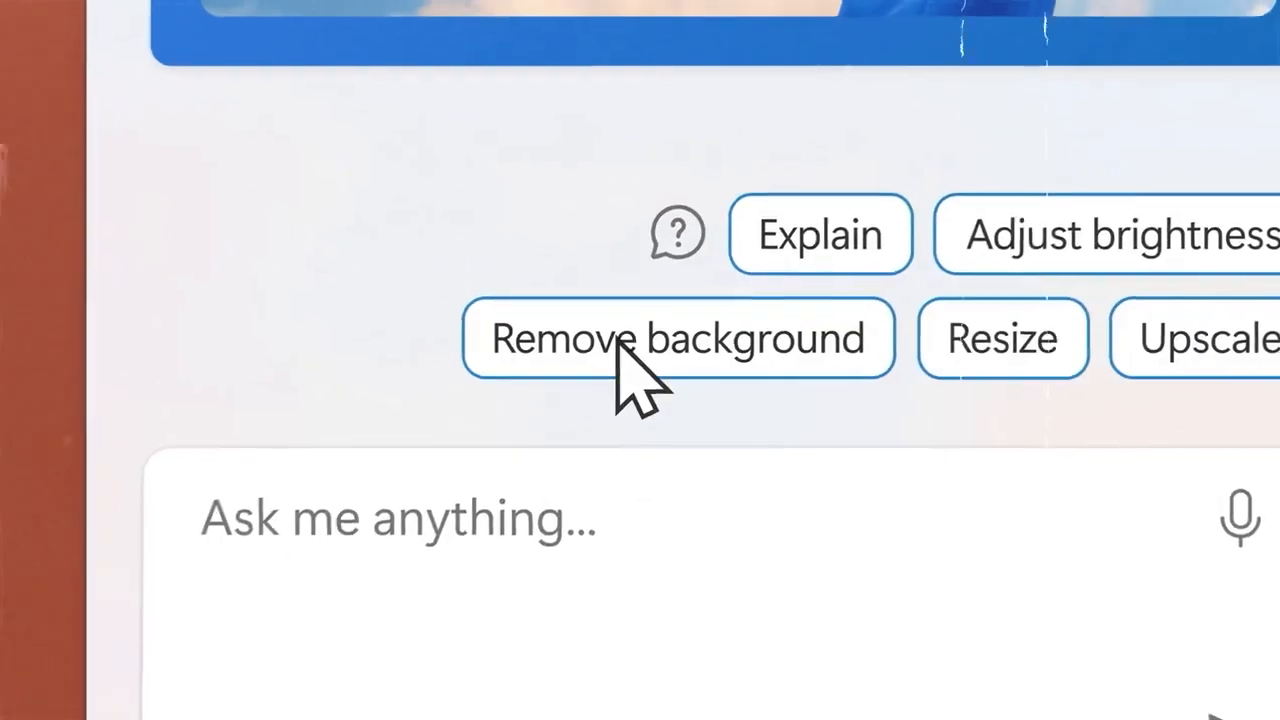
Remove the dancer photo's background and request 'Create an Instagram reel with photos from my vacation'
{"action": "left_click", "coordinate": [676, 336]}
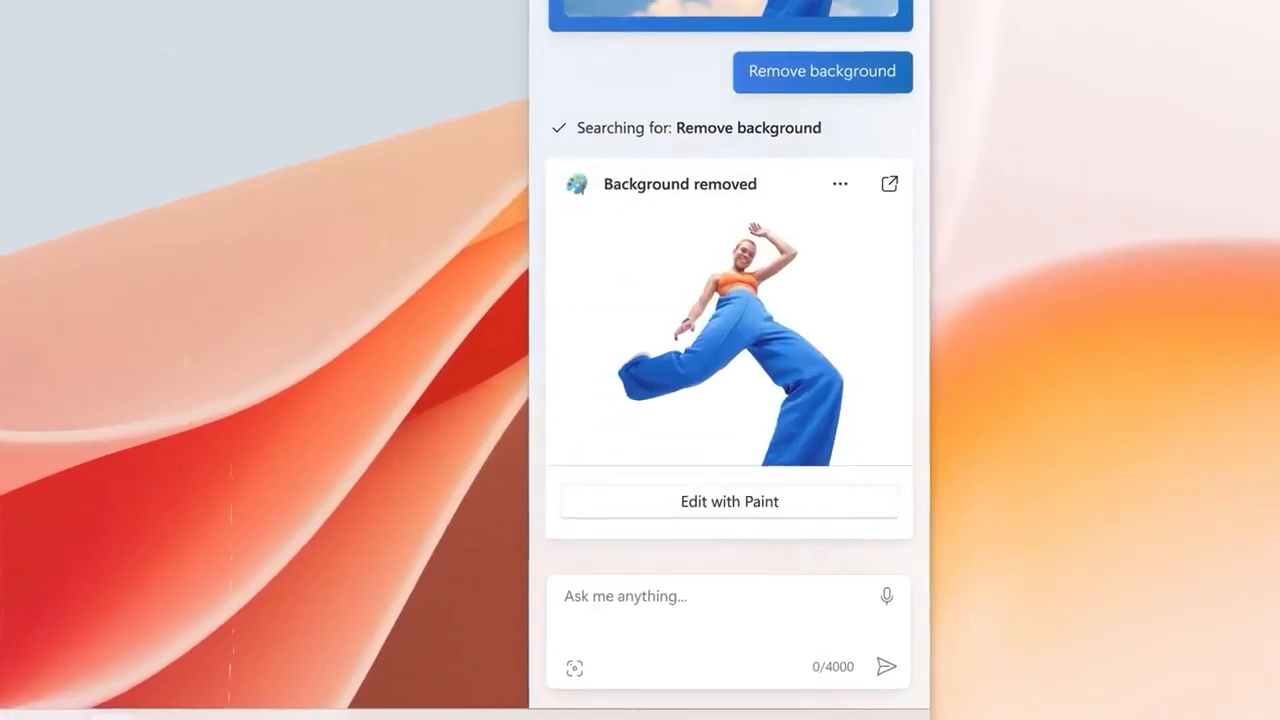
{"action": "type", "text": "Create an Instagram reel with photos from my vacation"}
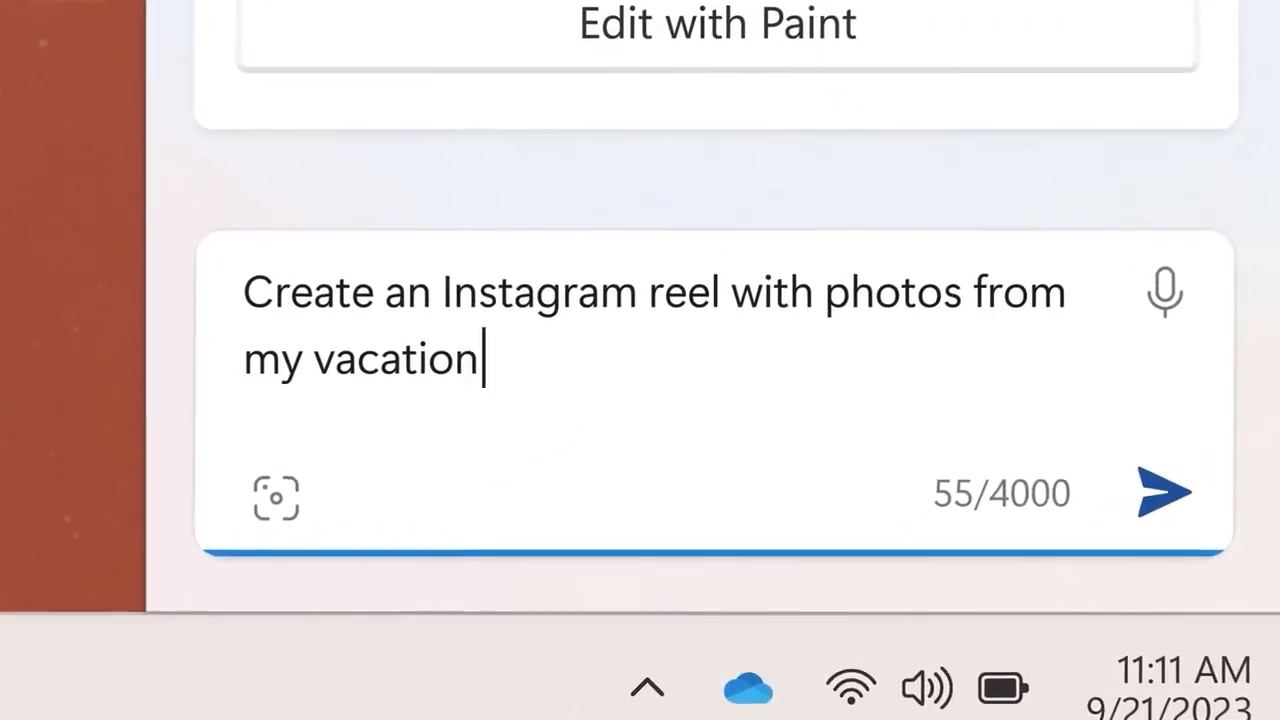
{"action": "left_click", "coordinate": [1164, 492]}
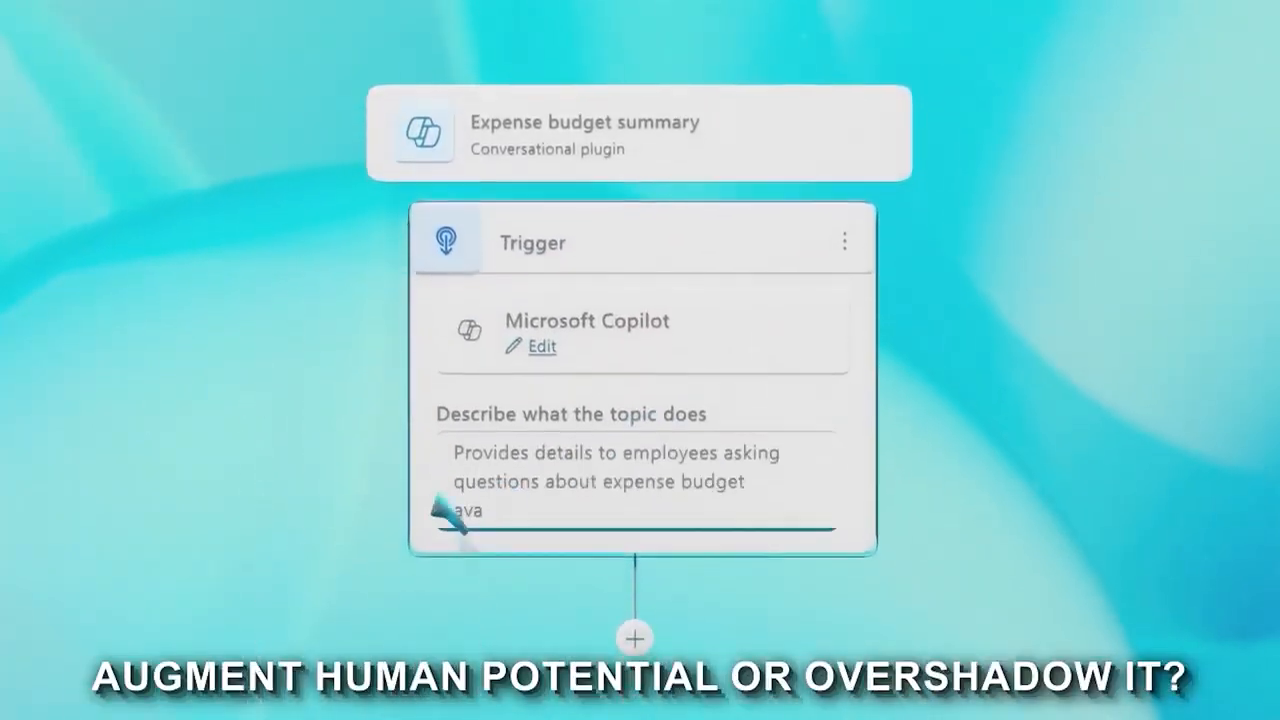
Add a Call an action step after the Expense budget summary topic's trigger
{"action": "left_click", "coordinate": [634, 638]}
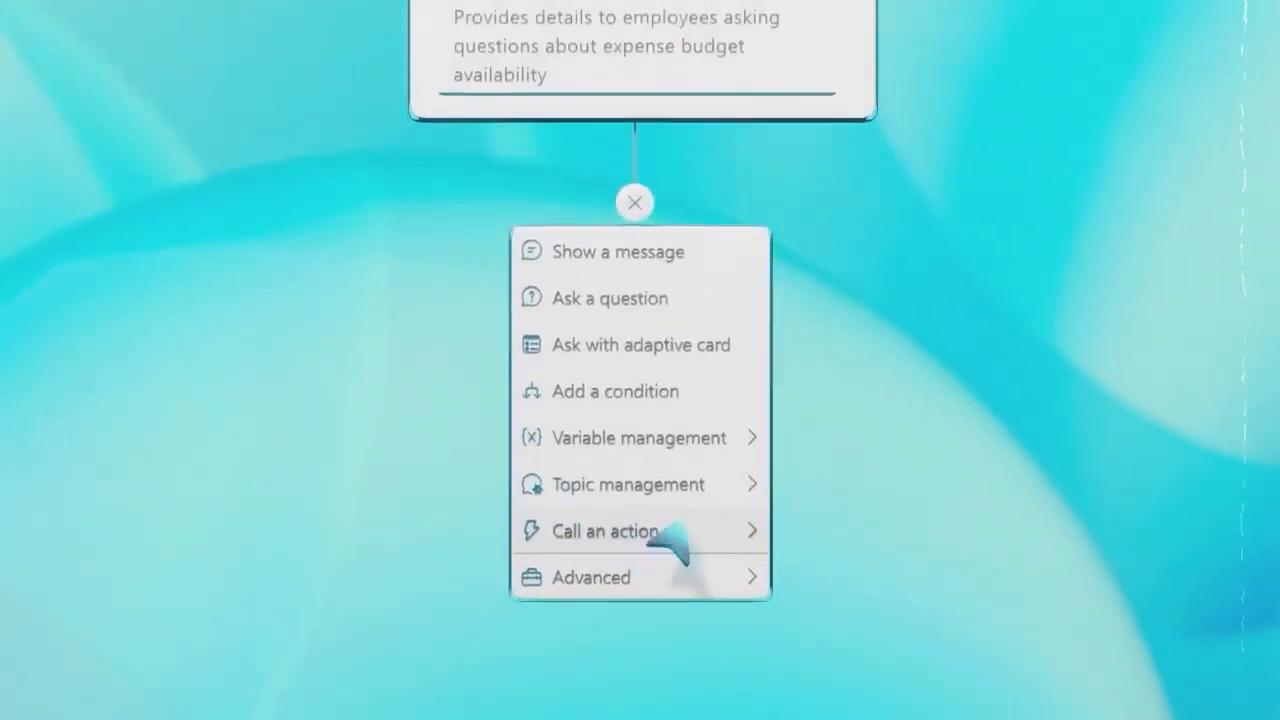
{"action": "left_click", "coordinate": [604, 532]}
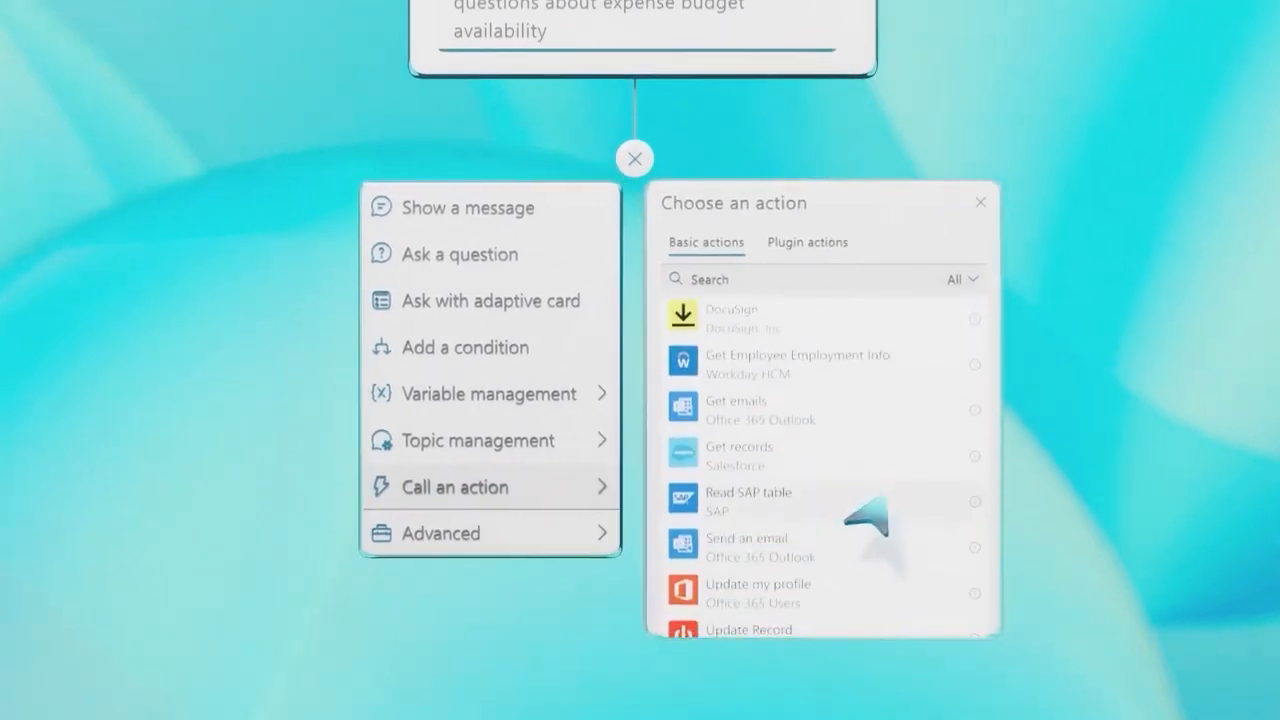